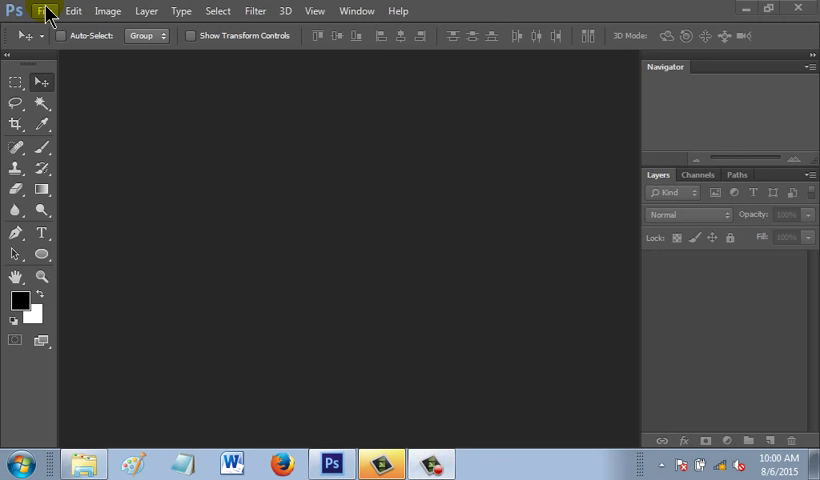
Open a-birds-150308_1280 from the pixabay images folder.
{"action": "left_click", "coordinate": [45, 11]}
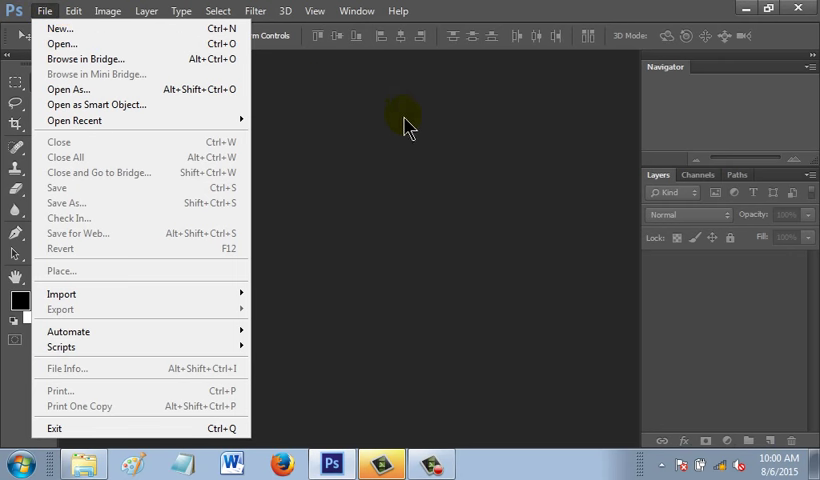
{"action": "left_click", "coordinate": [61, 43]}
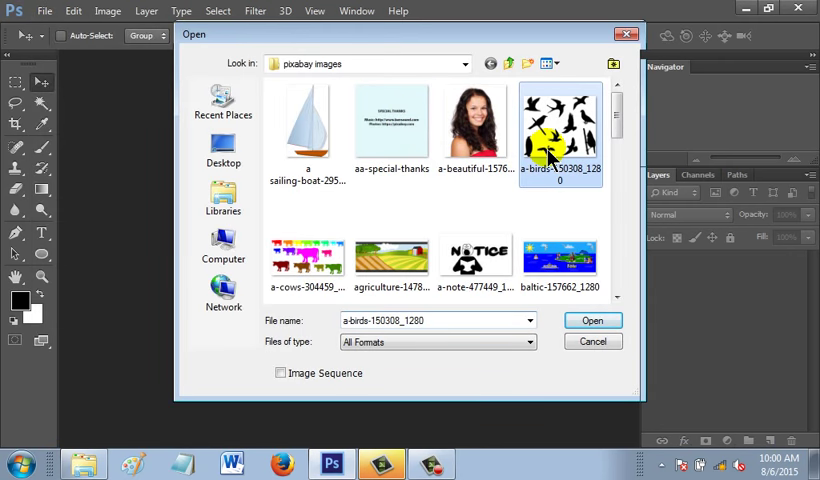
{"action": "left_click", "coordinate": [592, 320]}
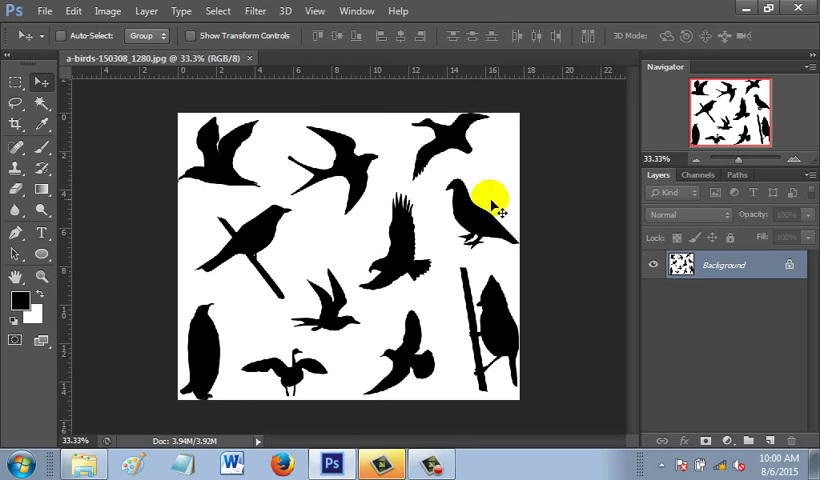
{"action": "left_click_drag", "start_coordinate": [490, 195], "coordinate": [475, 360]}
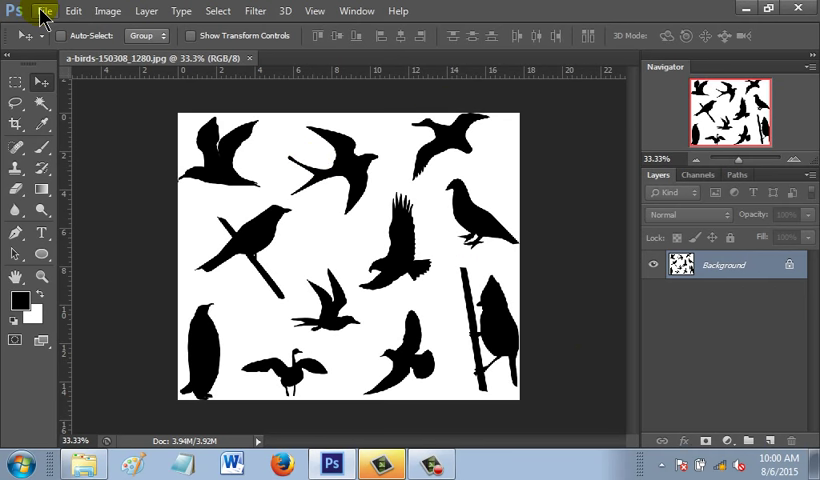
Create a new 10×10-inch document with Transparent background contents.
{"action": "left_click", "coordinate": [44, 11]}
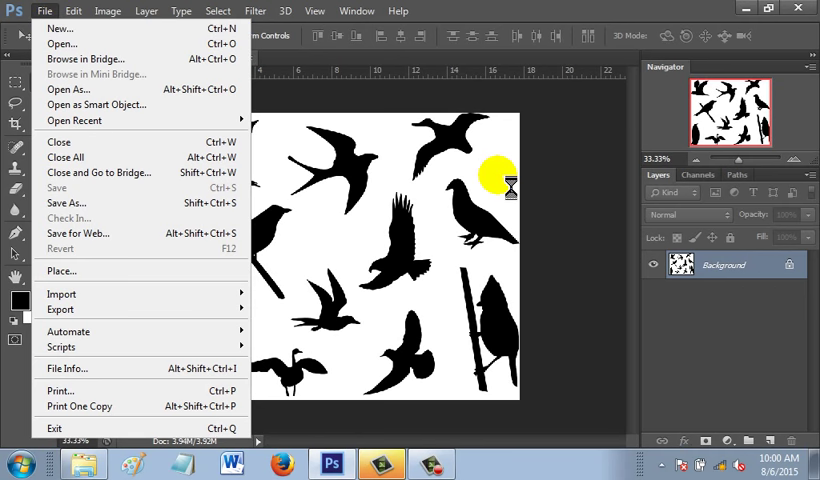
{"action": "left_click", "coordinate": [58, 28]}
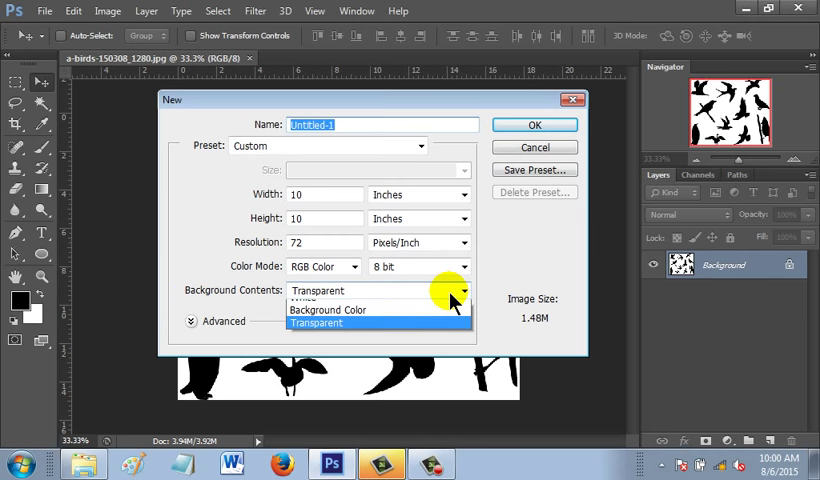
{"action": "left_click", "coordinate": [316, 322]}
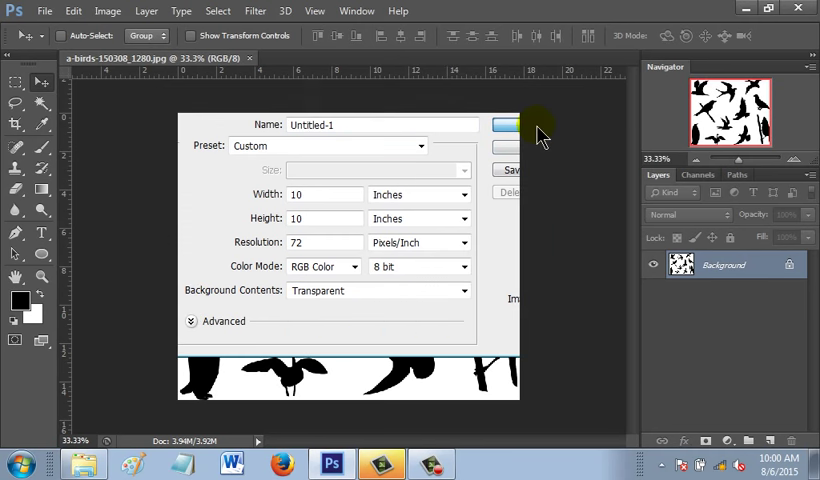
{"action": "left_click", "coordinate": [507, 125]}
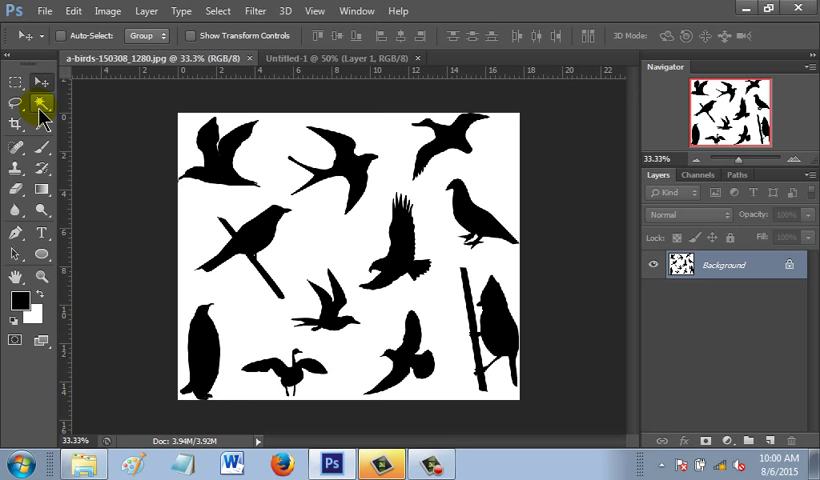
{"action": "mouse_move", "coordinate": [42, 104]}
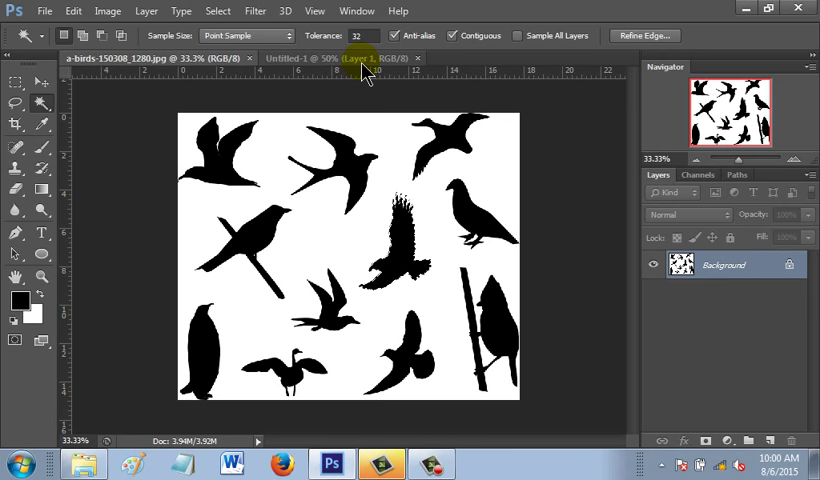
{"action": "mouse_move", "coordinate": [356, 11]}
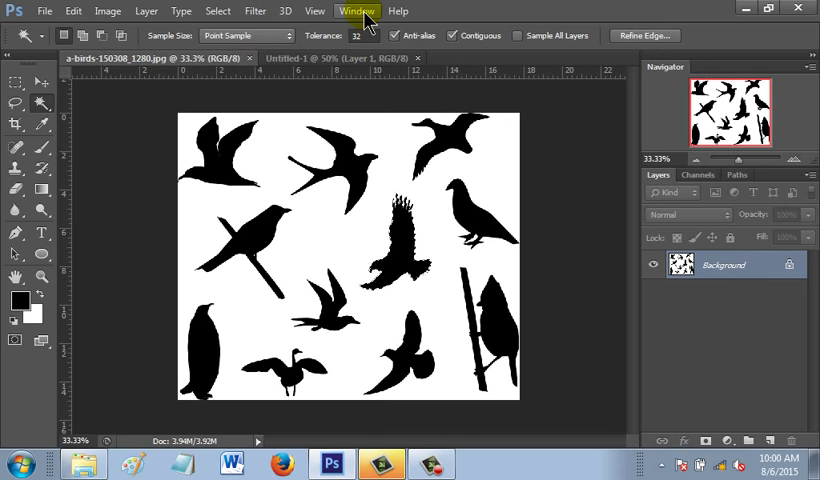
Arrange the birds image and Untitled-1 in a 2-up Vertical layout.
{"action": "left_click", "coordinate": [356, 11]}
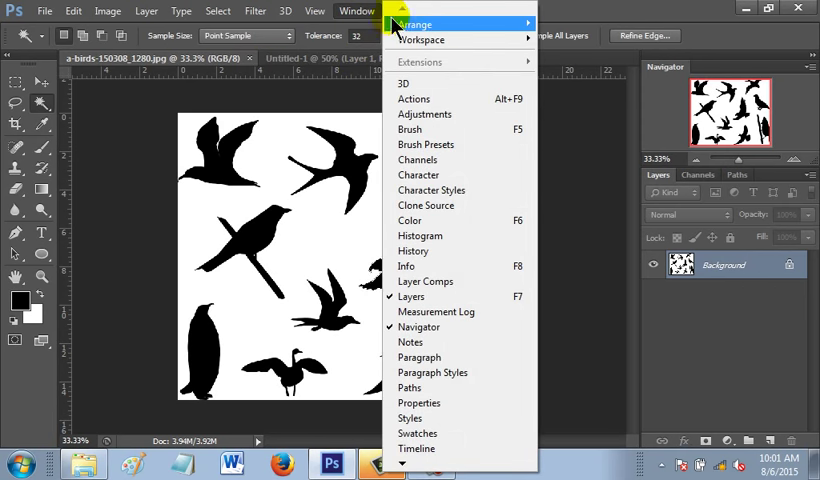
{"action": "left_click", "coordinate": [414, 23]}
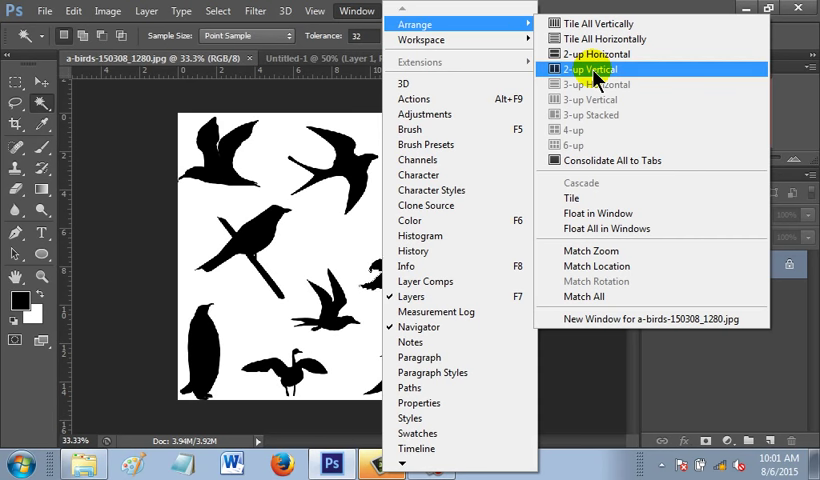
{"action": "left_click", "coordinate": [589, 69]}
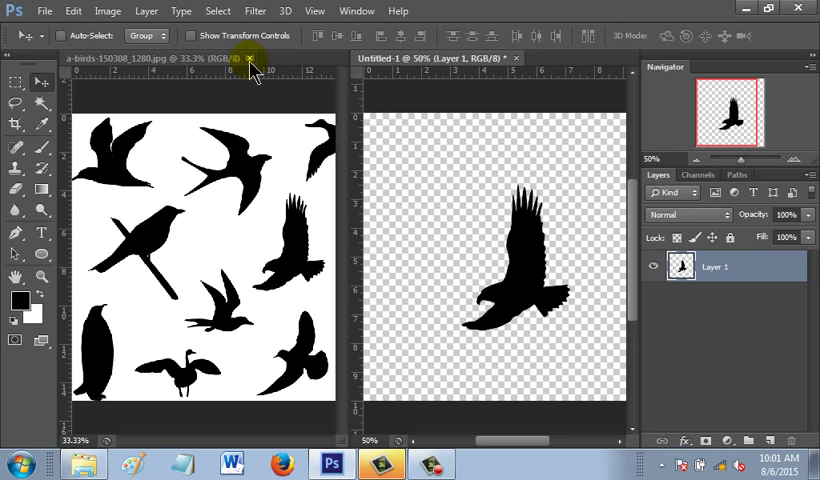
Close the birds image and move the bird silhouette to the centre of Untitled-1.
{"action": "left_click", "coordinate": [248, 58]}
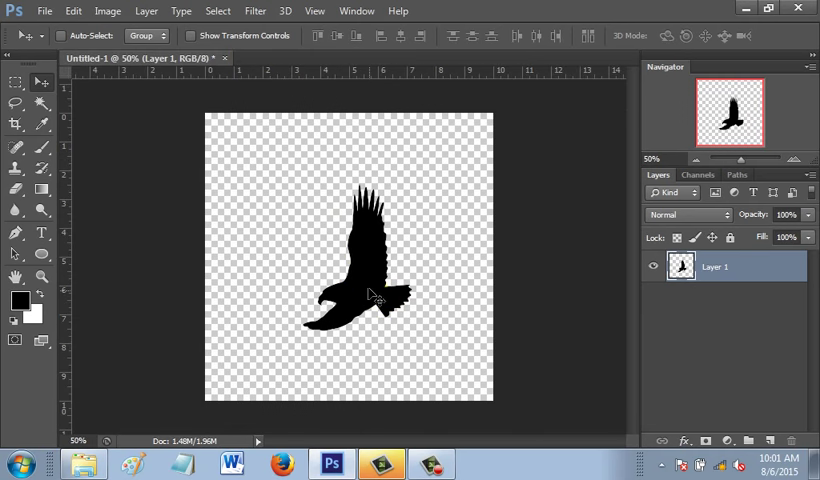
{"action": "left_click_drag", "start_coordinate": [375, 300], "coordinate": [350, 267]}
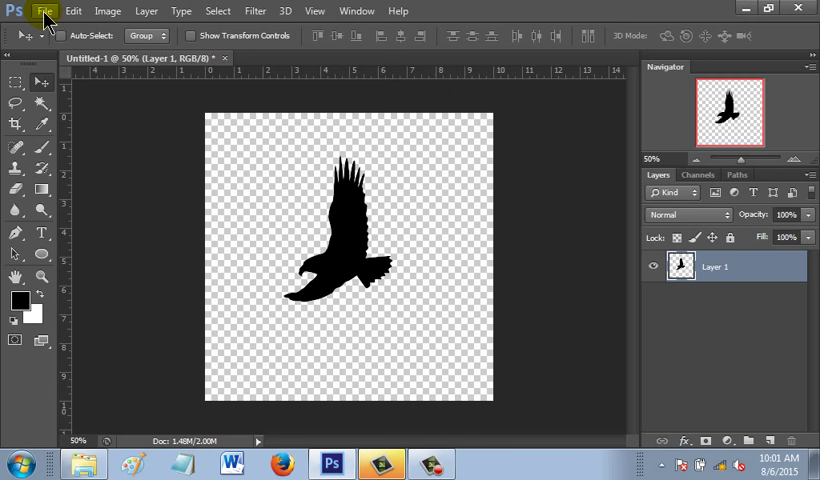
{"action": "left_click", "coordinate": [44, 11]}
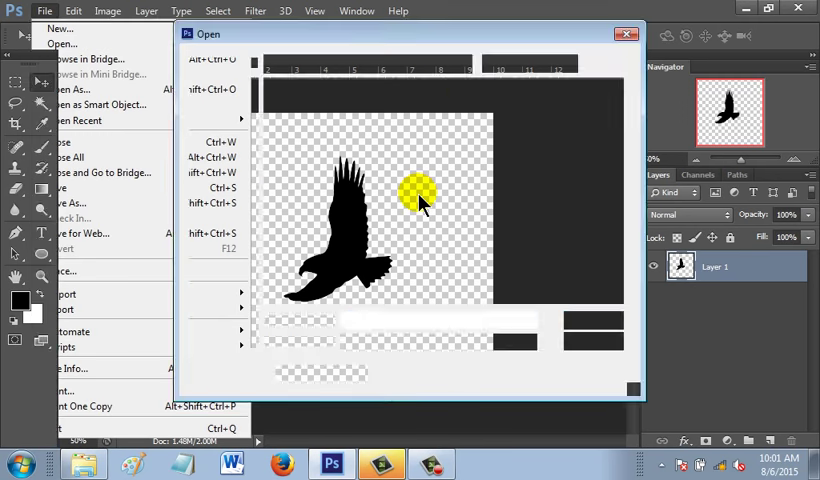